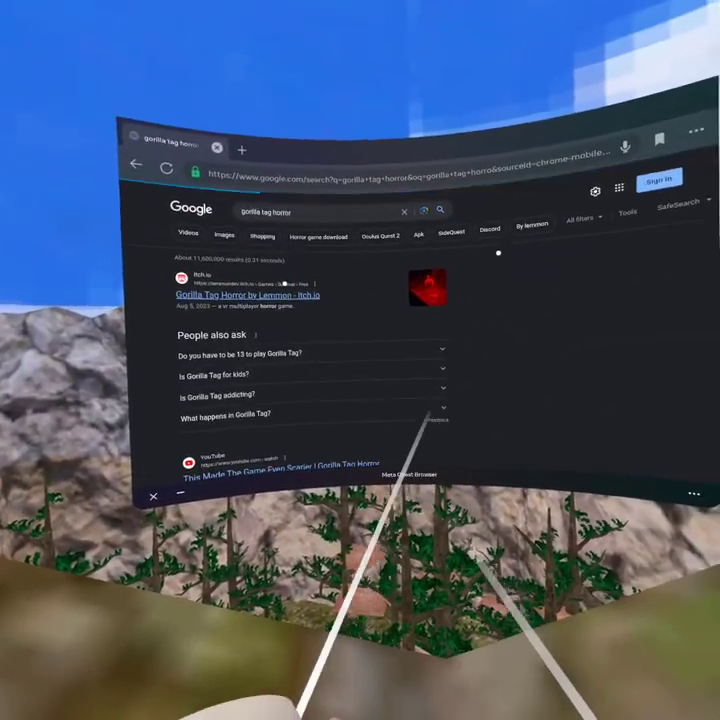
Open the 'Gorilla Tag Horror by Lemmon' itch.io page from the Google results.
left_click(248, 294)
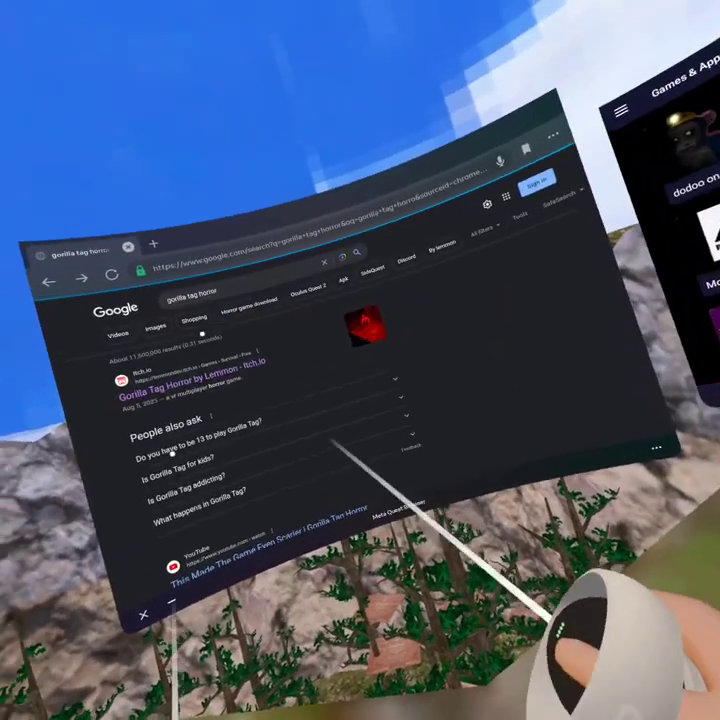
left_click(200, 375)
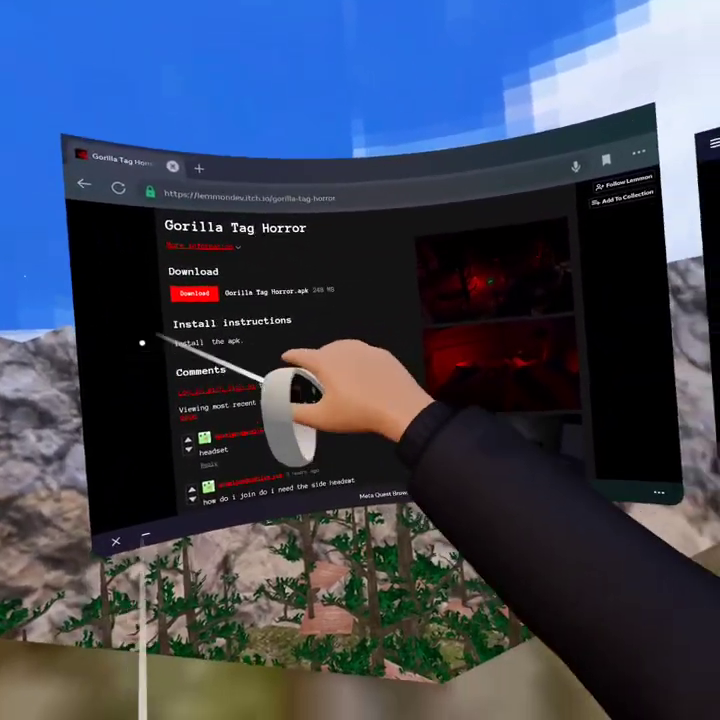
Download Gorilla Tag Horror.apk from the itch.io page.
left_click(194, 294)
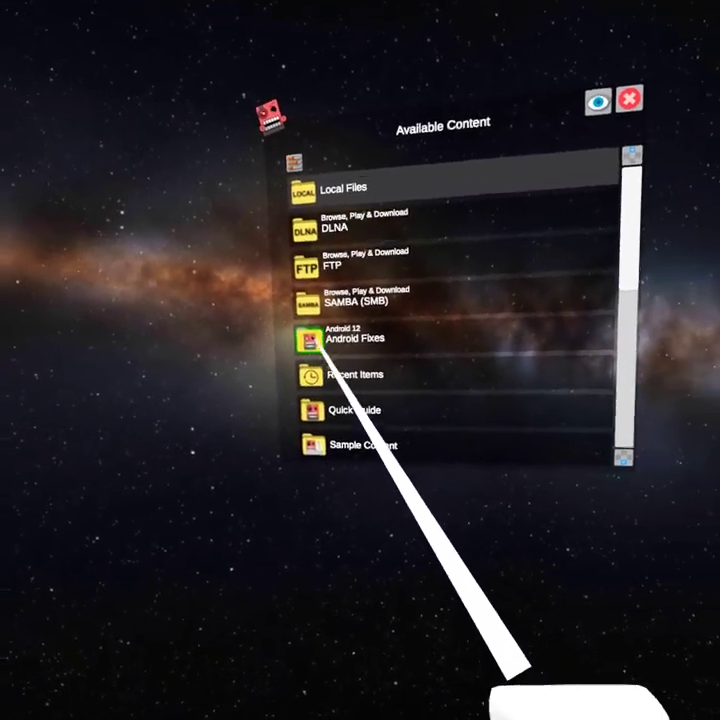
Browse Local Files > All Folders > Android > data in Mobile VR Station.
left_click(355, 338)
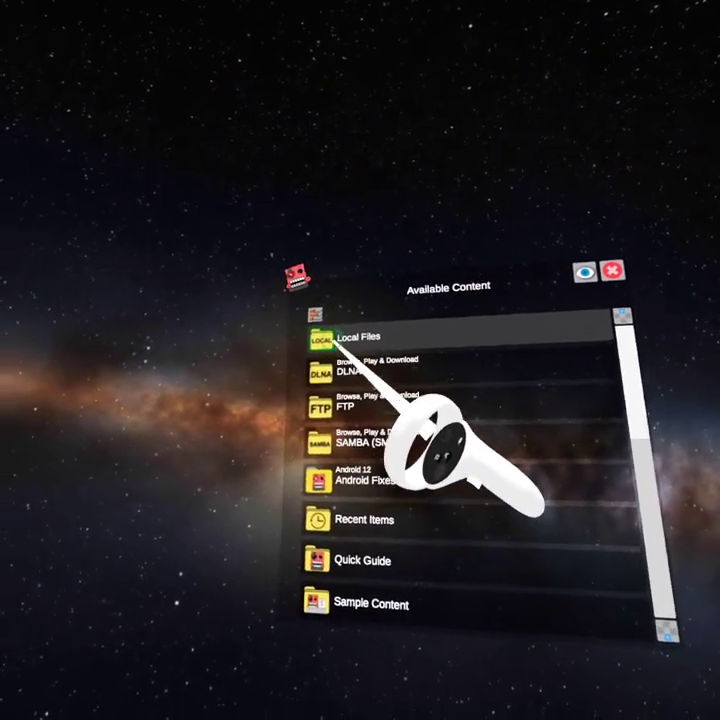
left_click(358, 336)
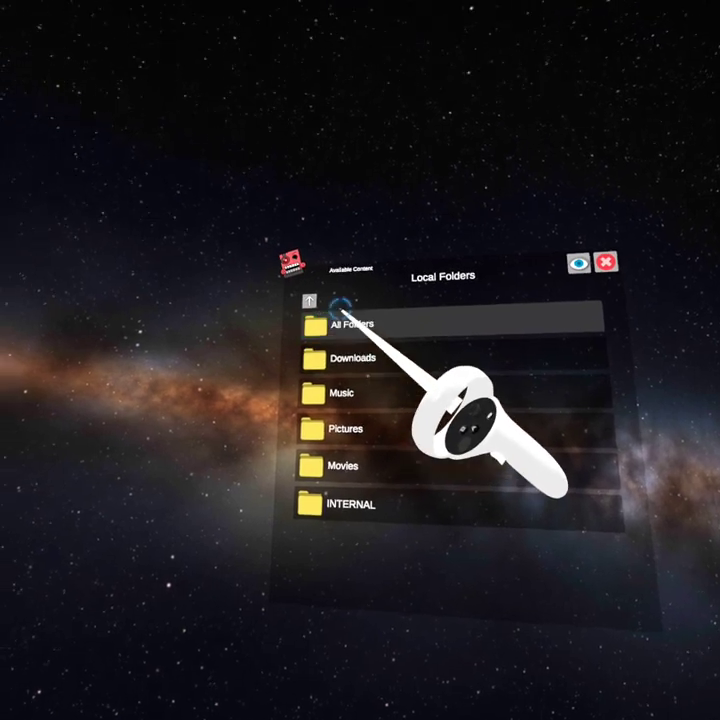
left_click(348, 323)
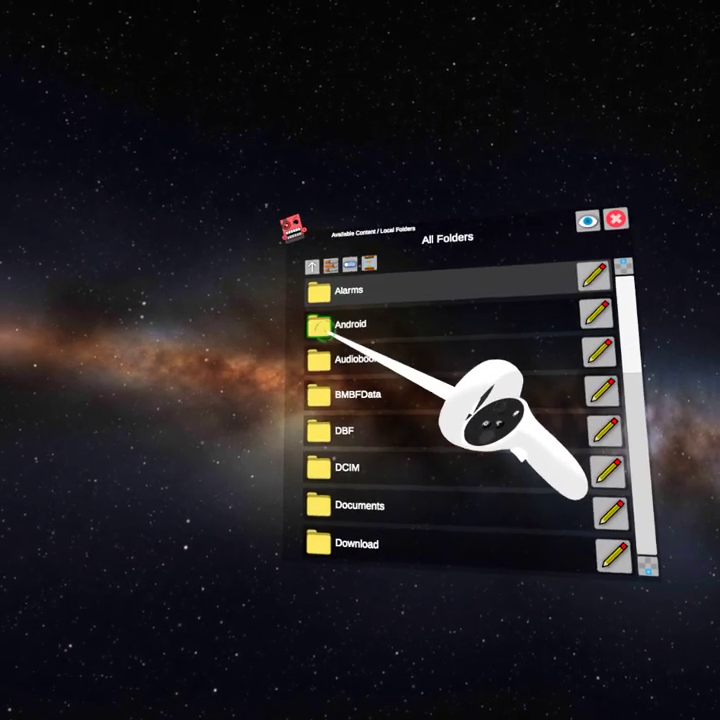
left_click(330, 323)
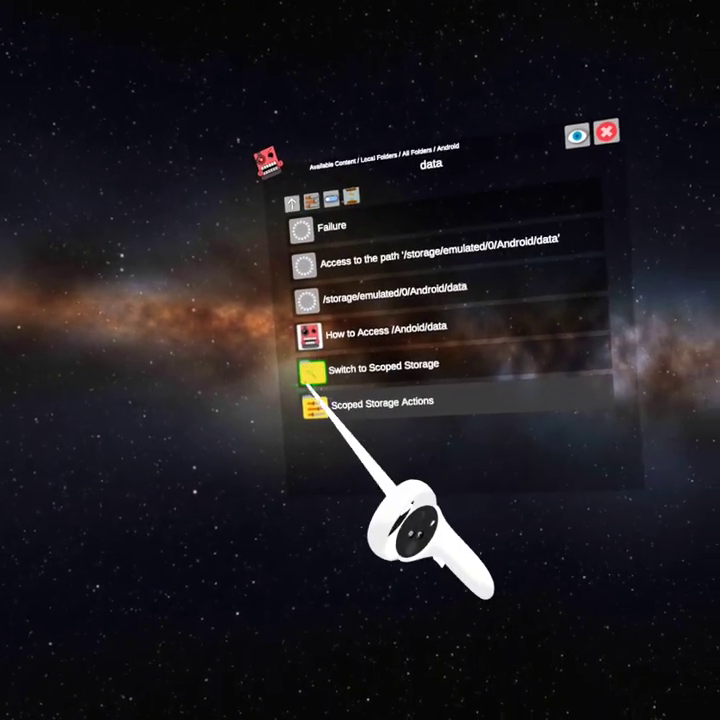
Choose 'Switch to Scoped Storage' from the data folder's access failure screen.
left_click(384, 364)
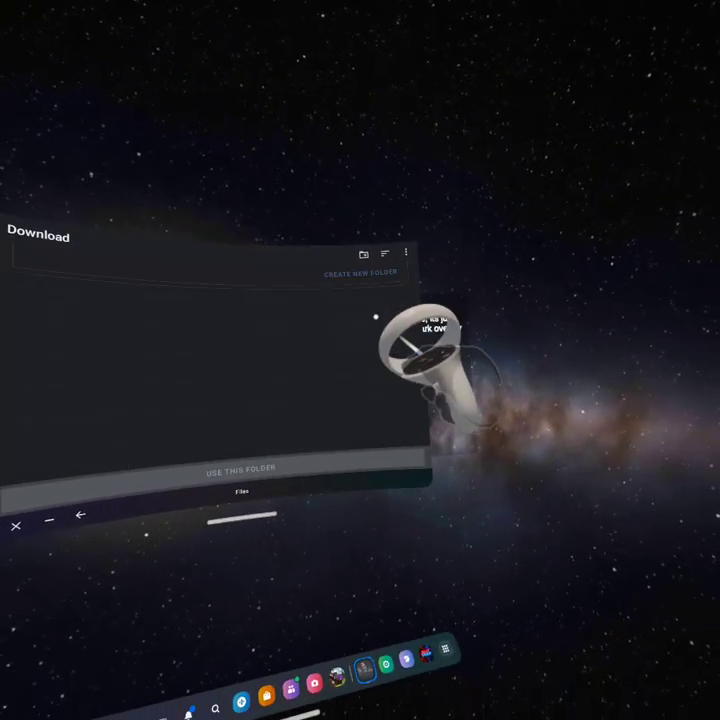
Allow access to the Download folder in the Files picker.
left_click(238, 466)
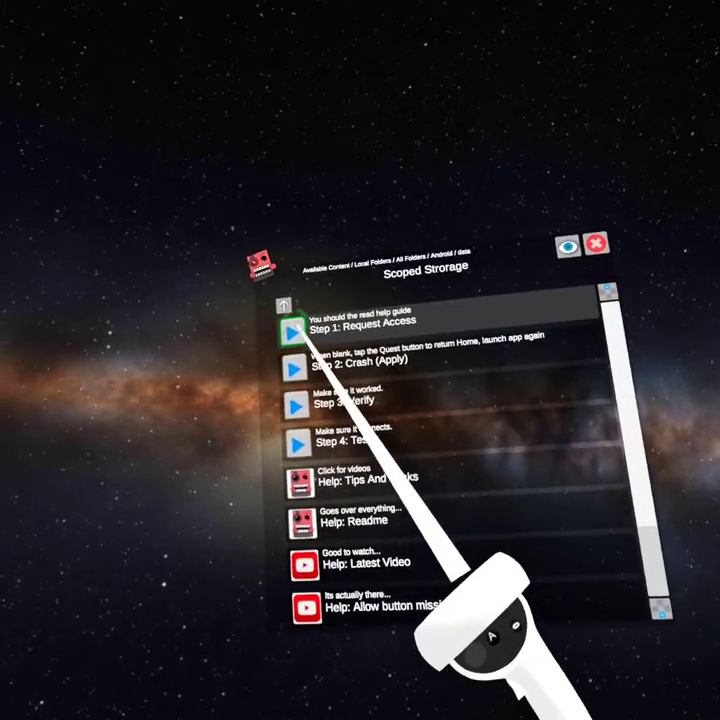
Run 'Step 1: Request Access' in the Scoped Storage menu.
left_click(293, 332)
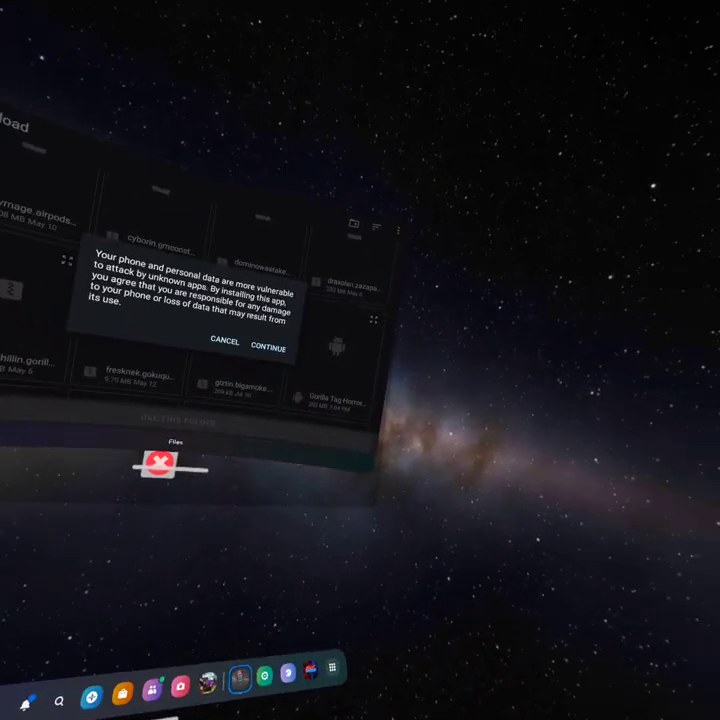
Accept the unknown-app warning and install Gorilla Tag Horror.
left_click(268, 345)
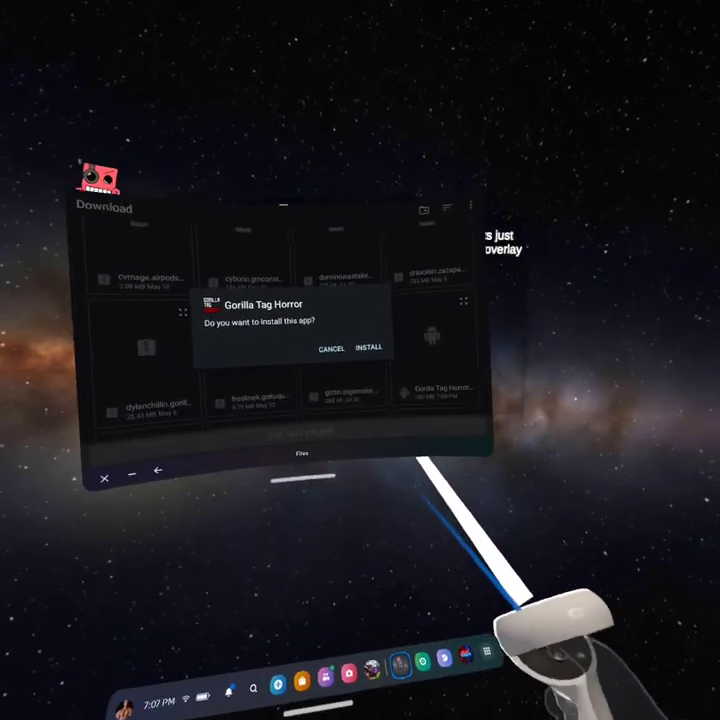
left_click(369, 348)
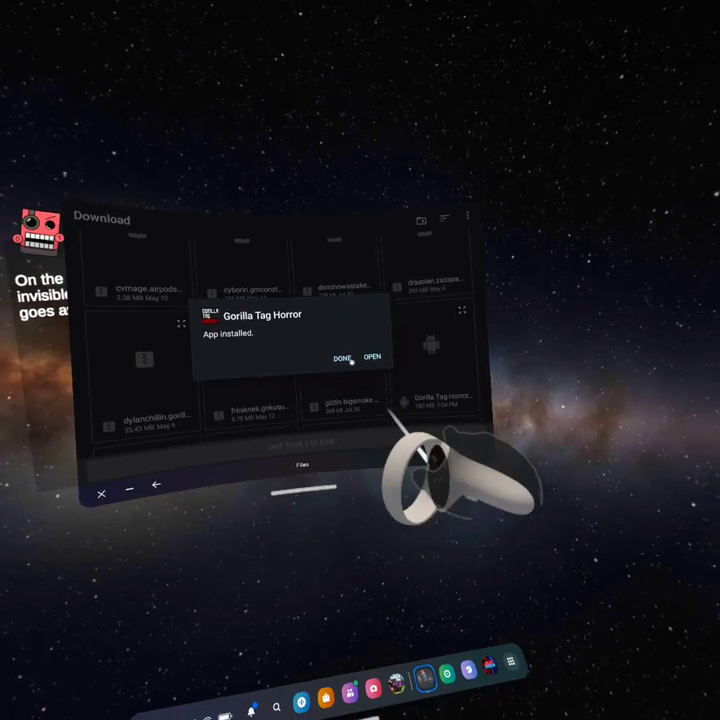
Dismiss the install confirmation and allow Gorilla Tag Horror to record audio.
left_click(344, 357)
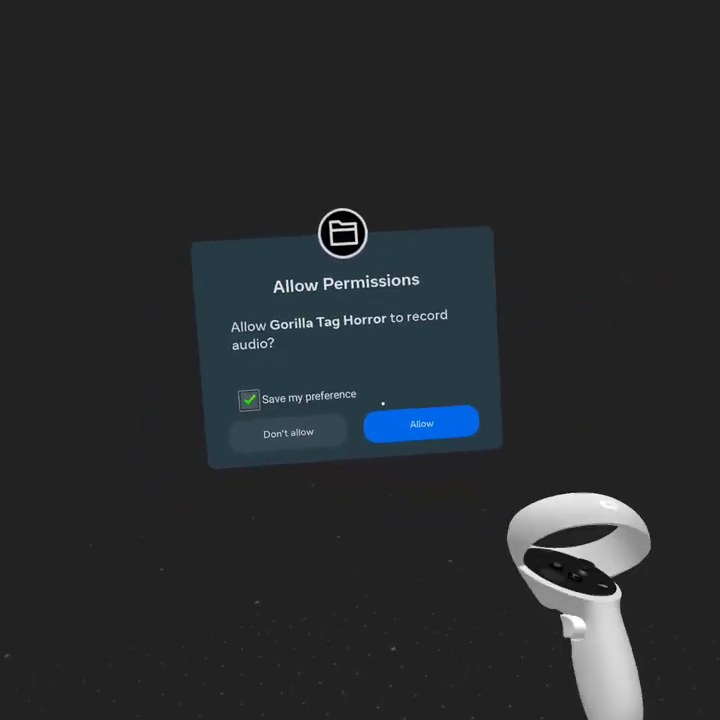
left_click(421, 423)
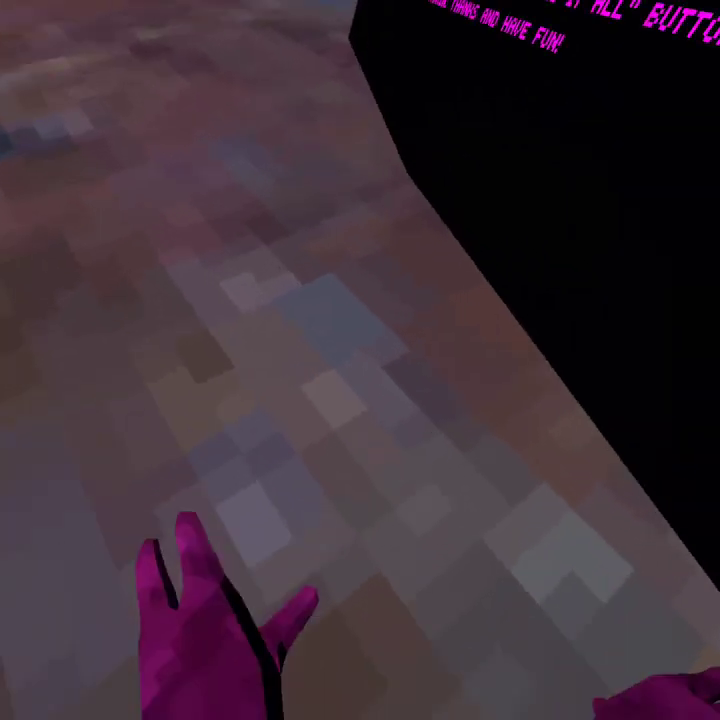